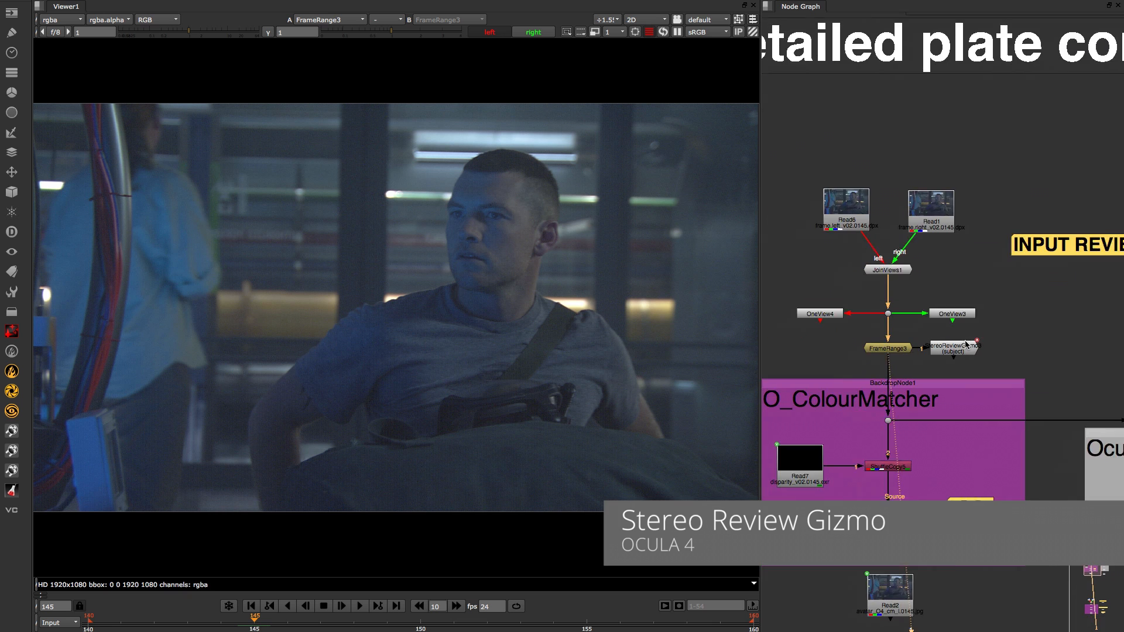
- View StereoReviewGizmo3's parallax review of the plates and bring up its settings
{"action": "left_click", "coordinate": [954, 347]}
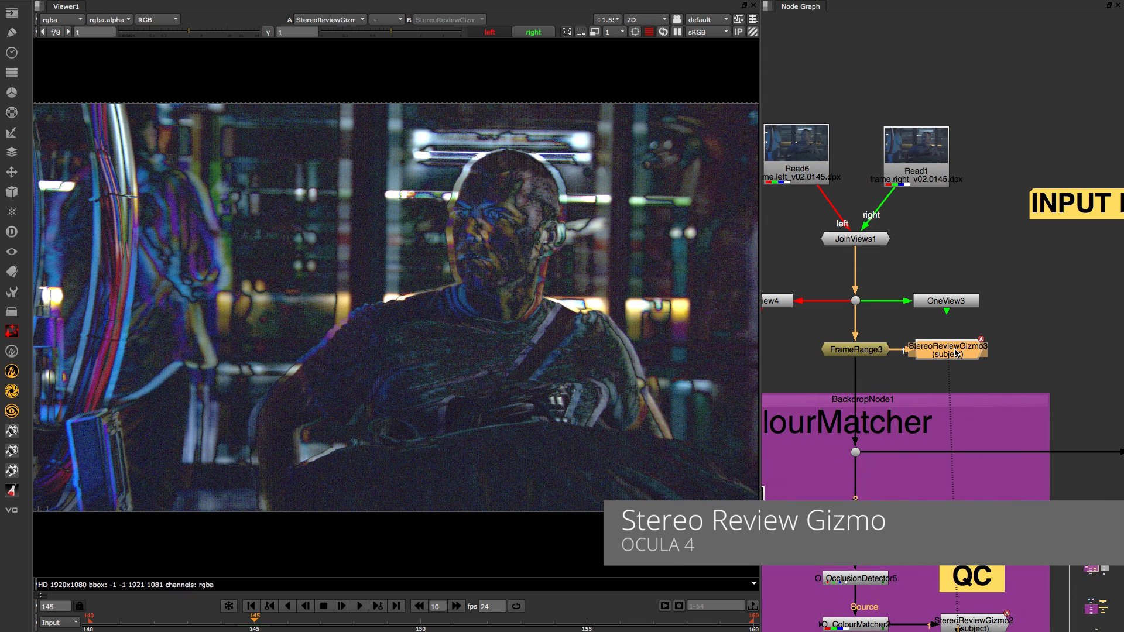
{"action": "double_click", "coordinate": [945, 348]}
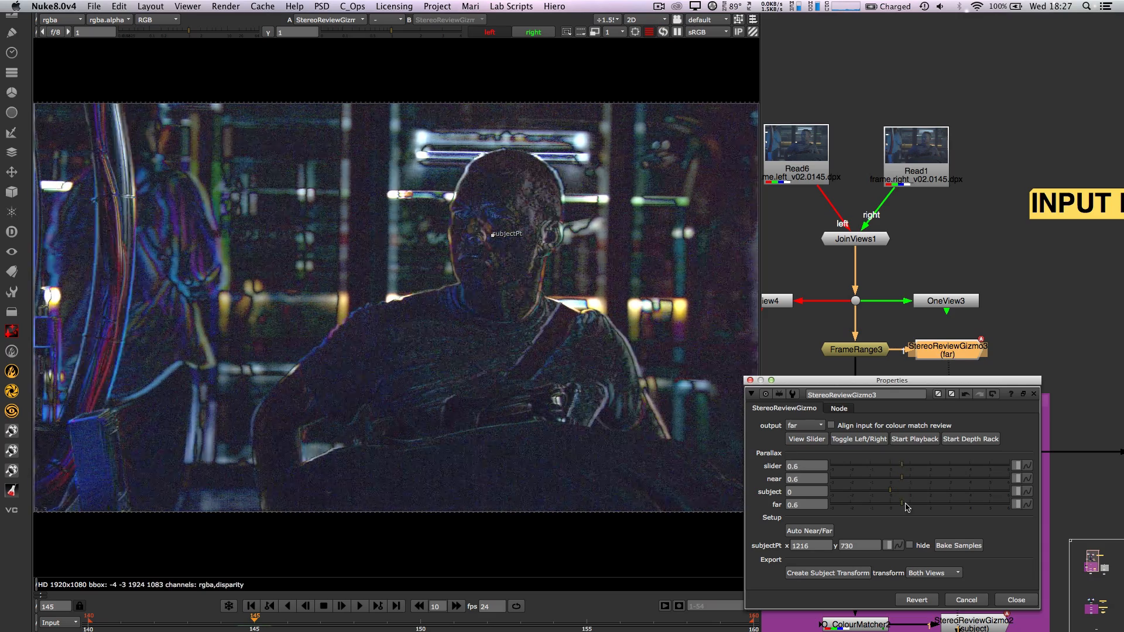
- Switch the review output to subject and enable input alignment for colour match review
{"action": "left_click", "coordinate": [803, 425]}
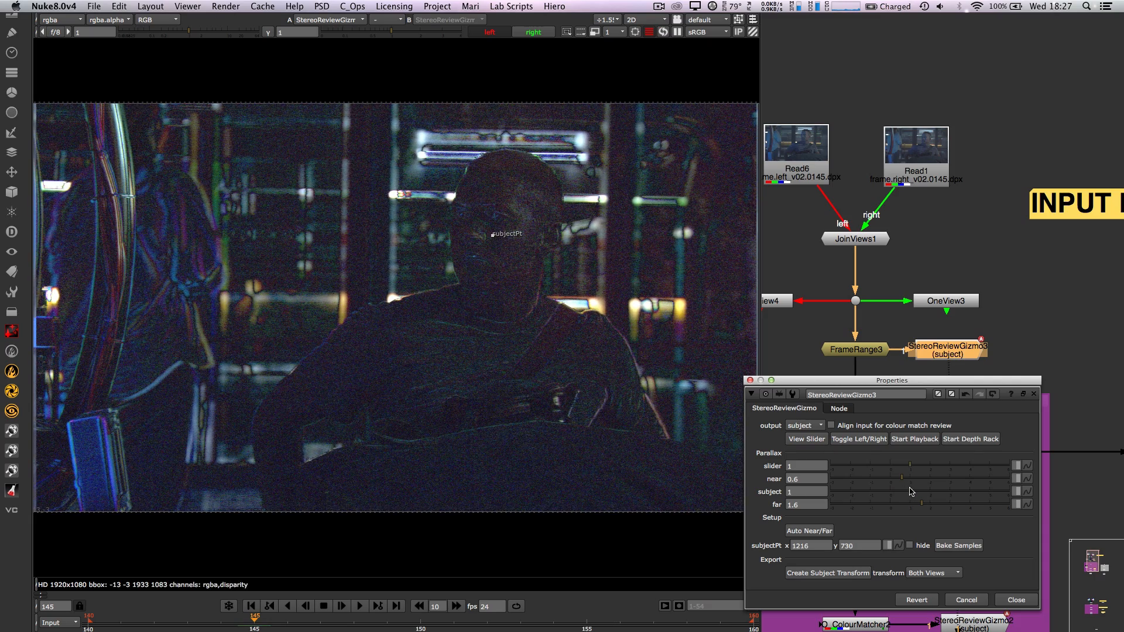
{"action": "mouse_move", "coordinate": [708, 352]}
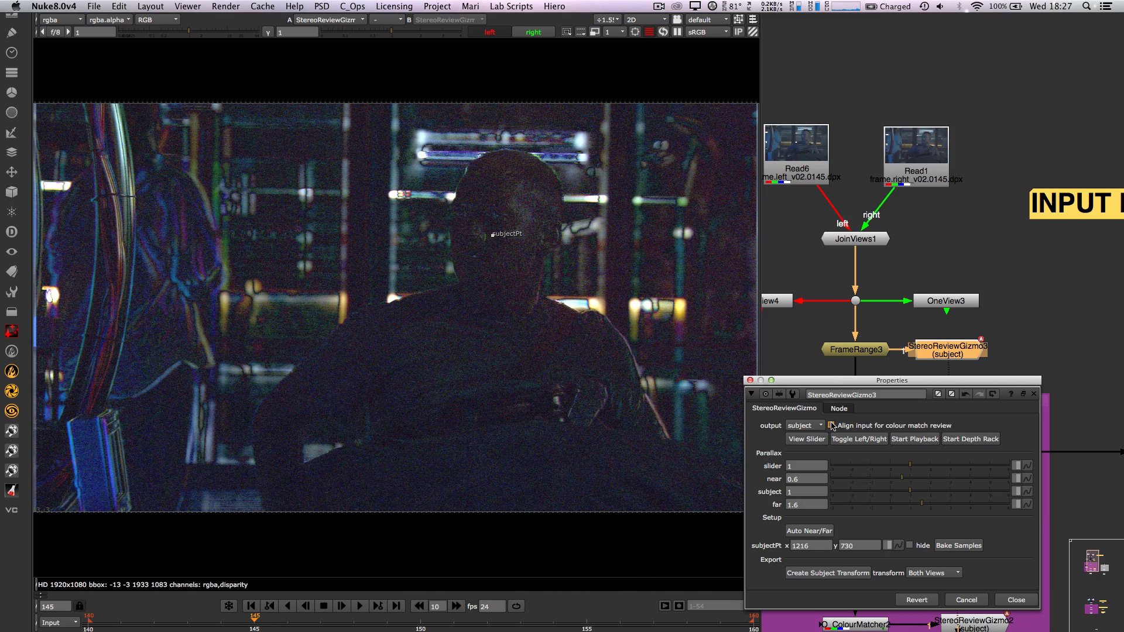
{"action": "left_click", "coordinate": [831, 425]}
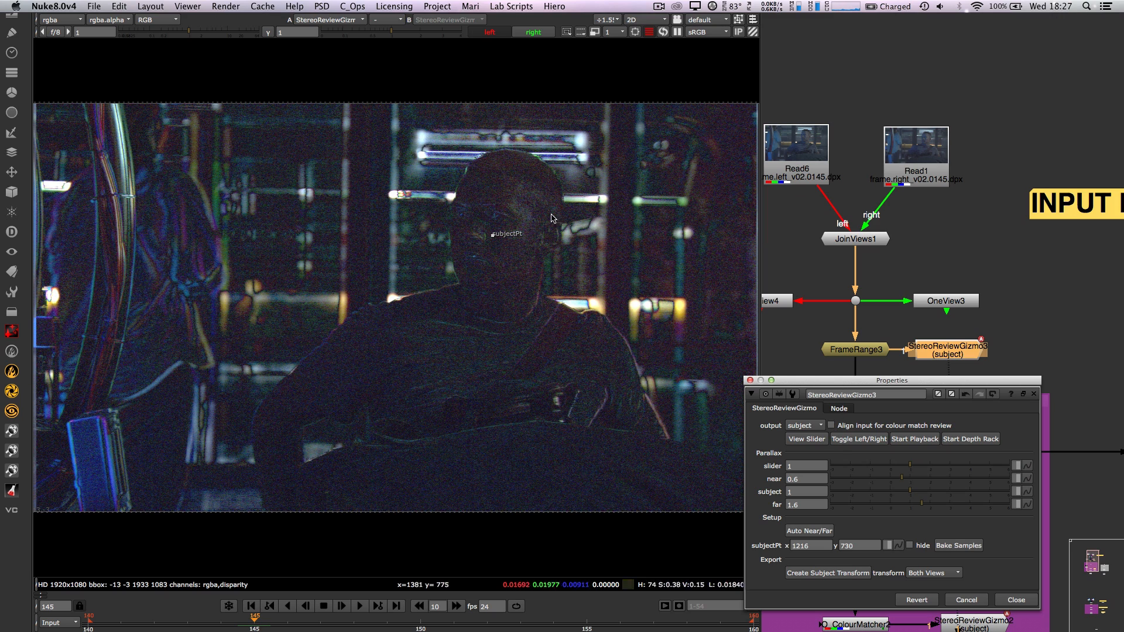
{"action": "left_click", "coordinate": [858, 439]}
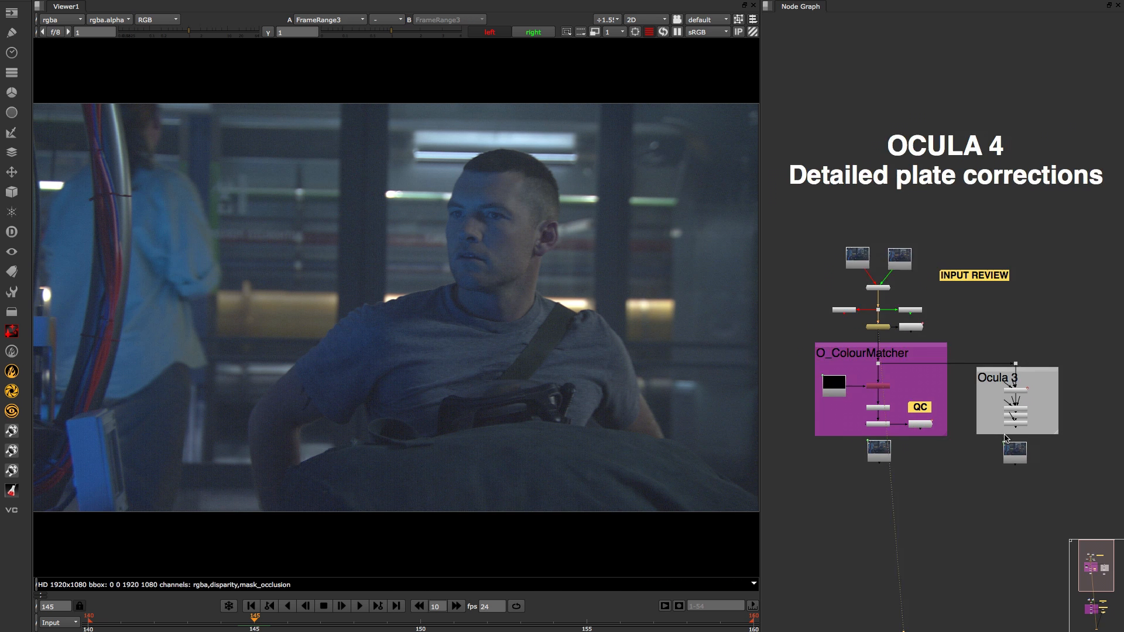
- View the O_ColourMatcher2 result and bring up its settings
{"action": "scroll", "scroll_direction": "up", "scroll_amount": 3}
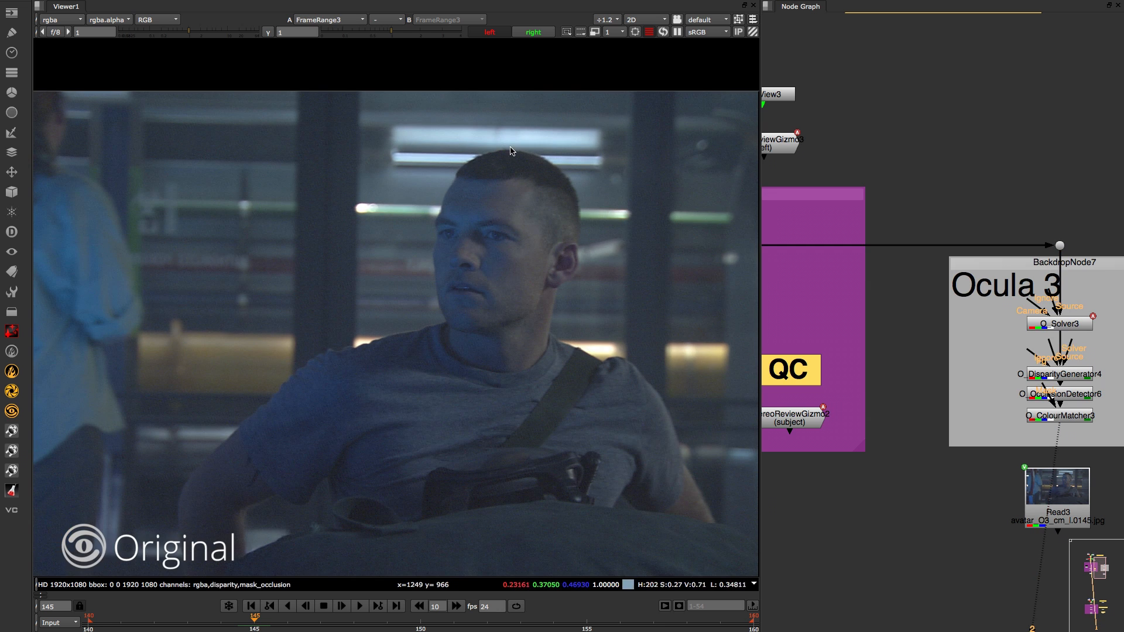
{"action": "mouse_move", "coordinate": [886, 397]}
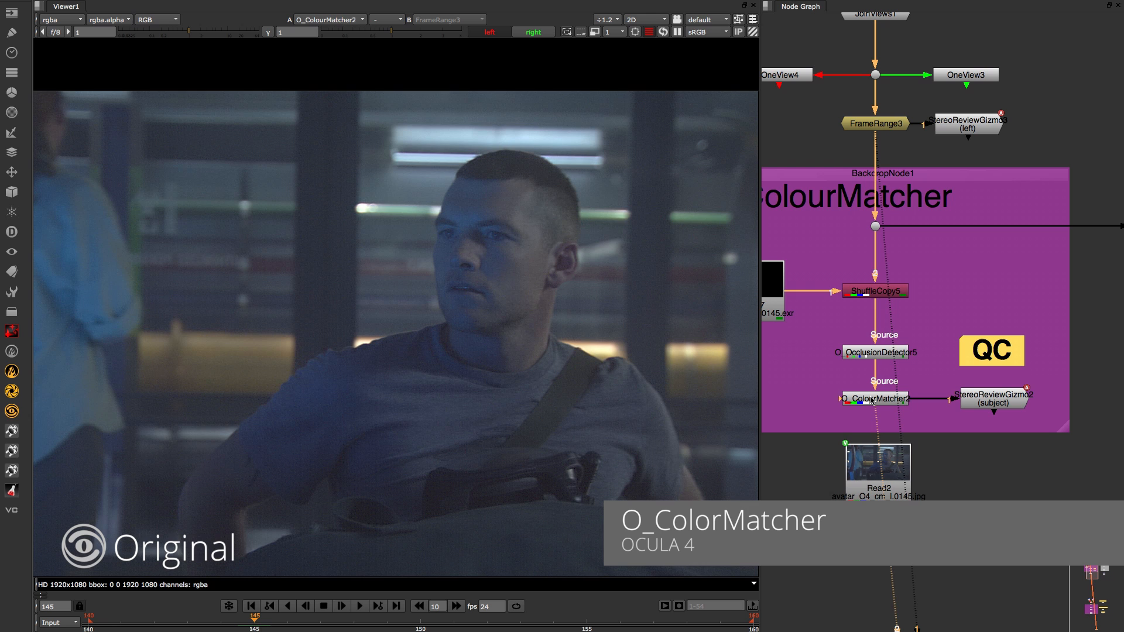
{"action": "double_click", "coordinate": [874, 398]}
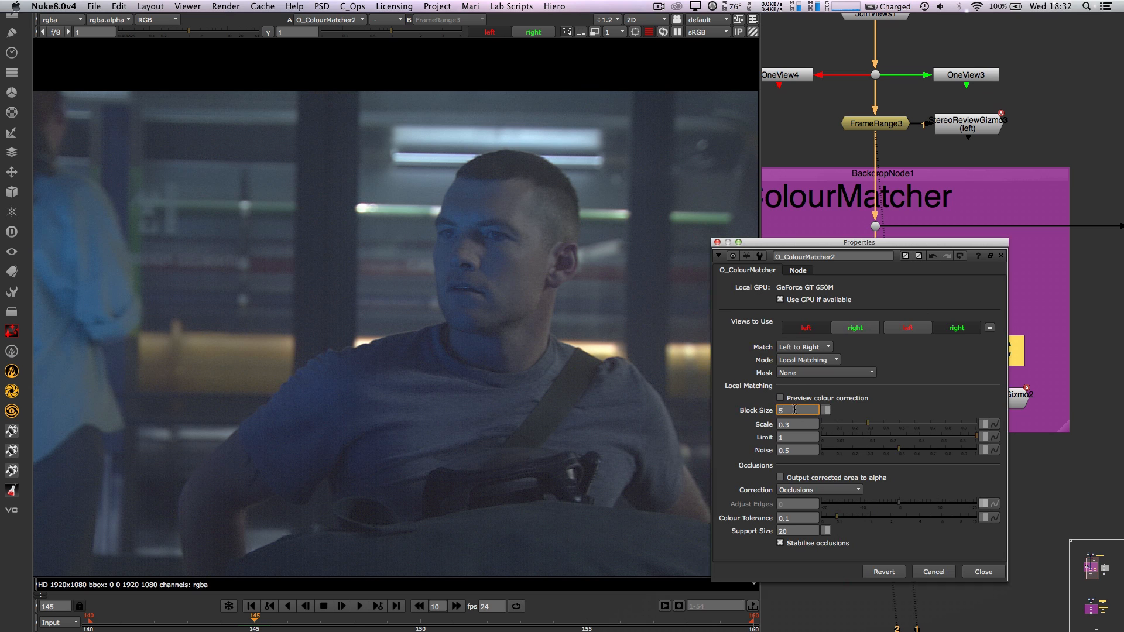
{"action": "mouse_move", "coordinate": [905, 409]}
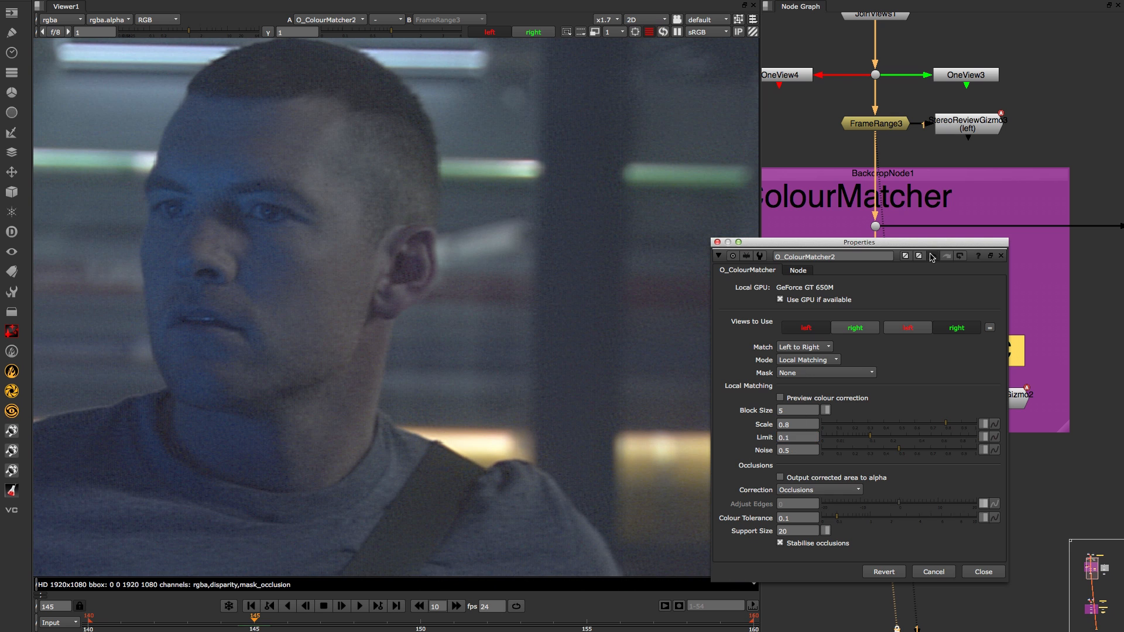
{"action": "mouse_move", "coordinate": [592, 191]}
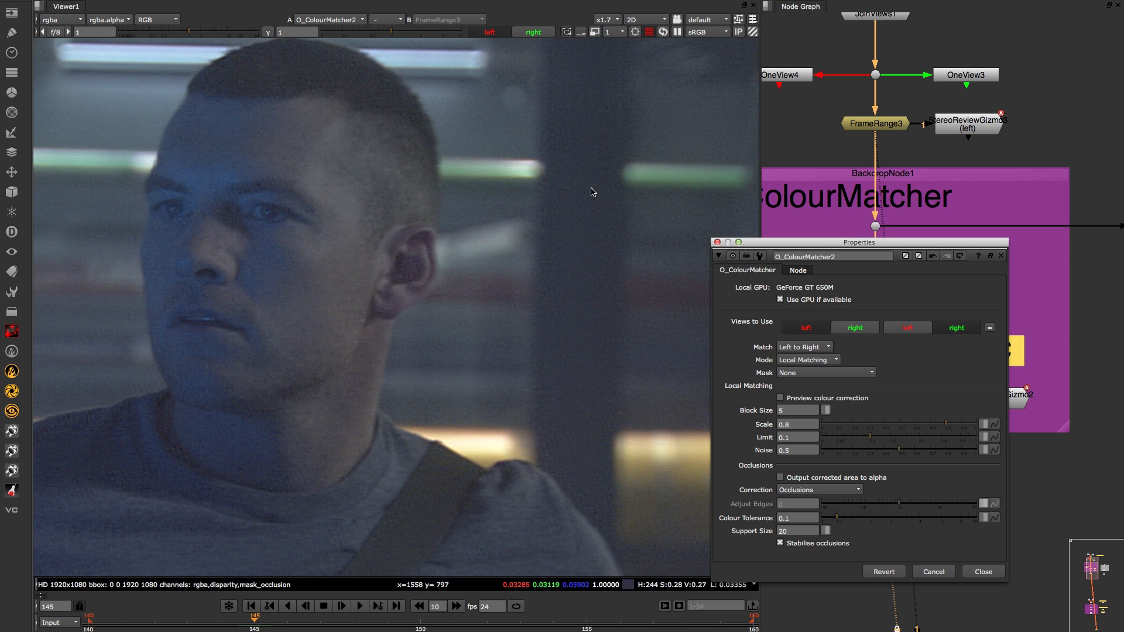
{"action": "mouse_move", "coordinate": [936, 260]}
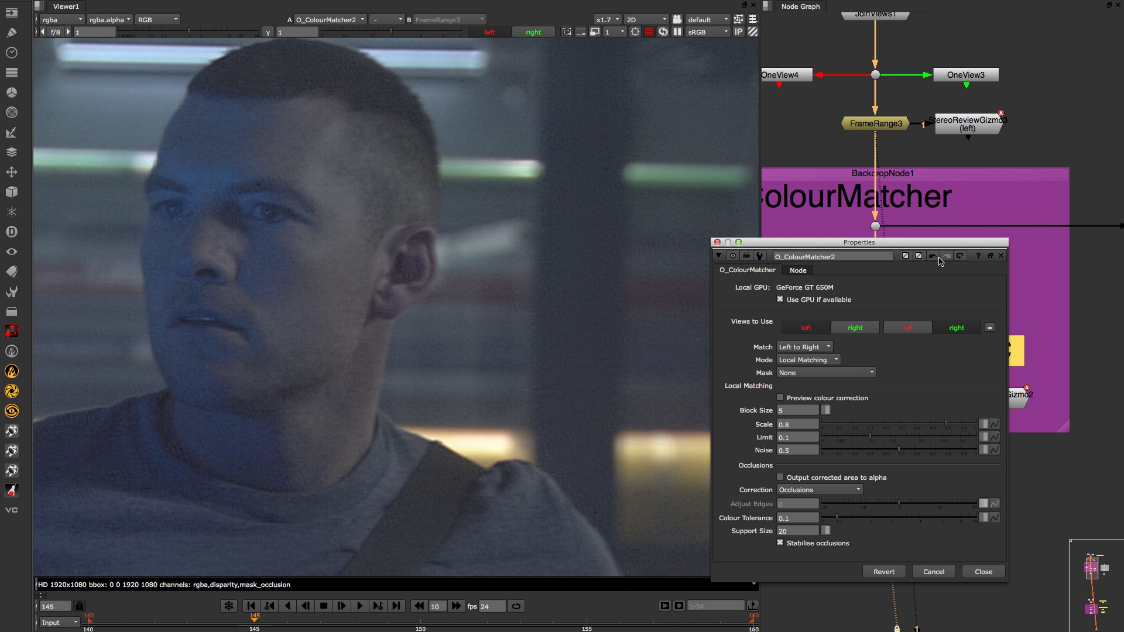
{"action": "mouse_move", "coordinate": [418, 97]}
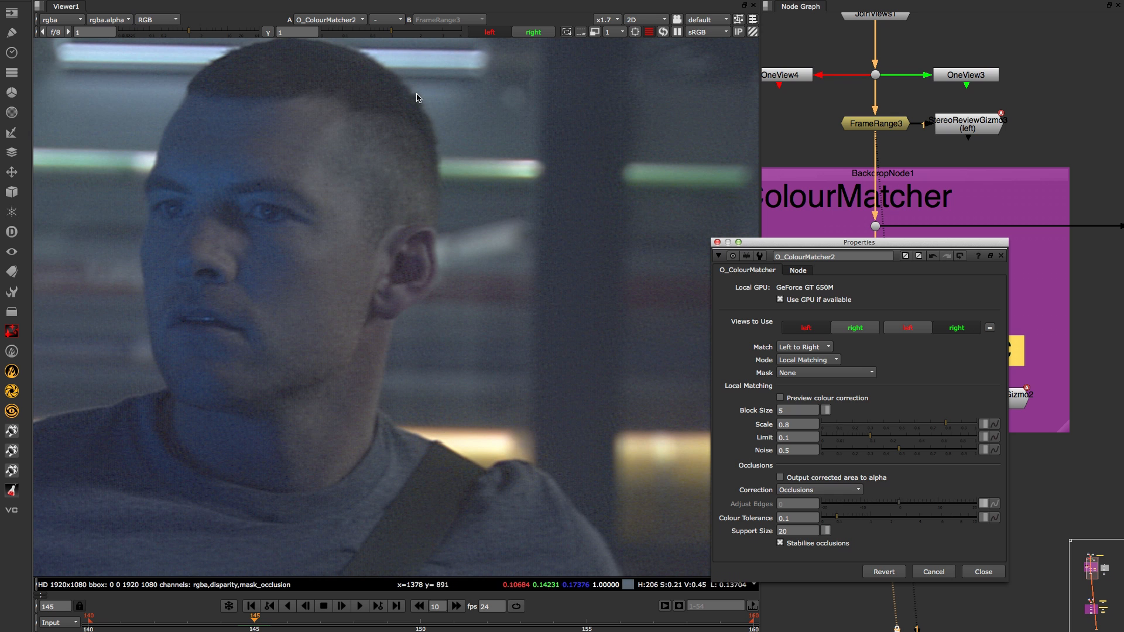
- Leave the colour matcher settings and view the QC StereoReviewGizmo check of the matched plates
{"action": "left_click", "coordinate": [383, 20]}
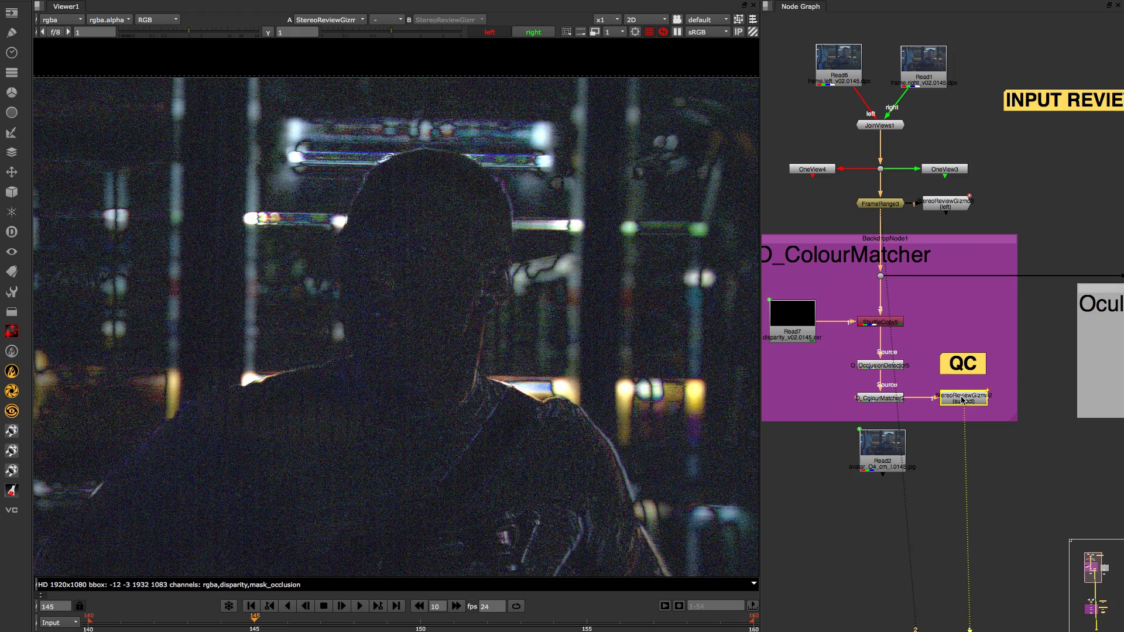
- View FrameHold1's held right-eye frame 1030 of the car-interior plate
{"action": "double_click", "coordinate": [963, 400]}
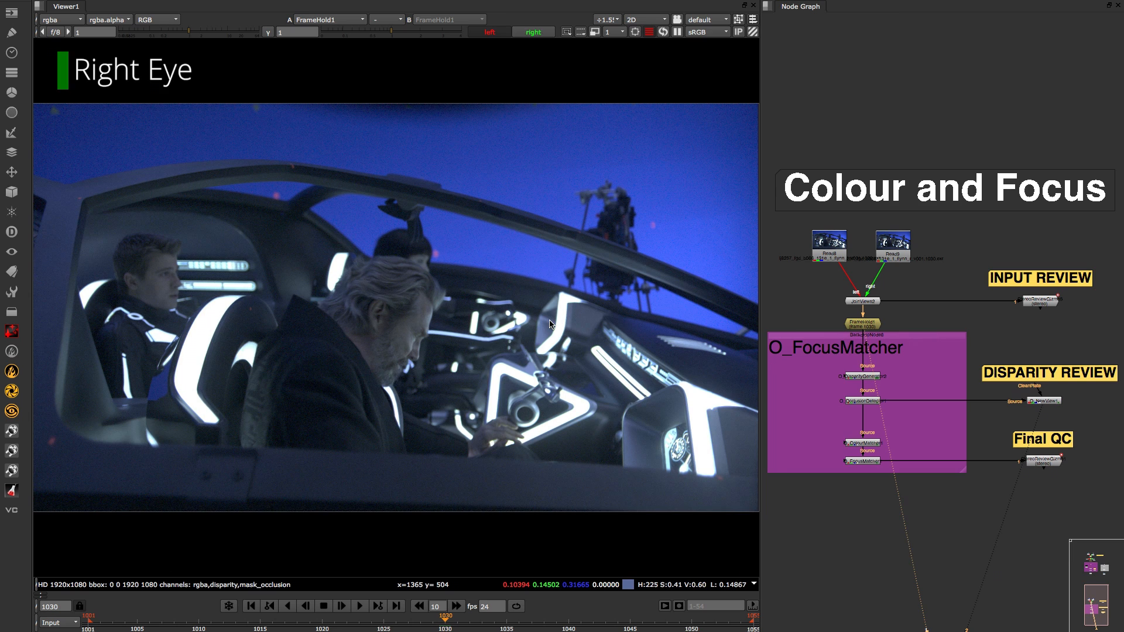
- Check O_DisparityGenerator2's preset and disable O_FocusMatcher to show the unmatched plate
{"action": "left_click", "coordinate": [490, 31]}
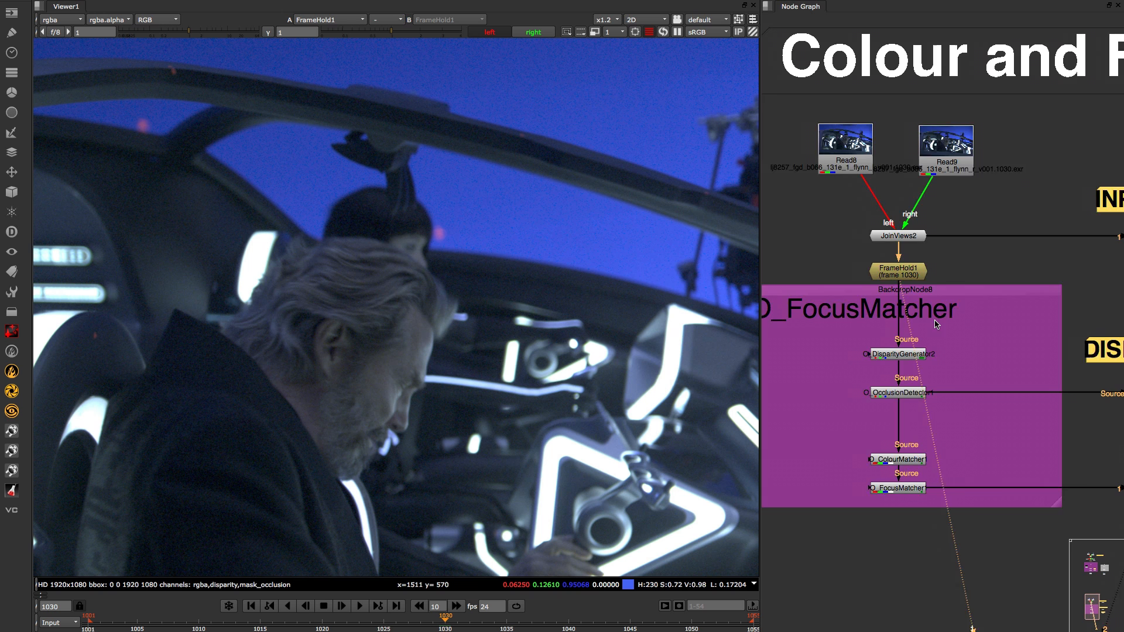
{"action": "double_click", "coordinate": [906, 353]}
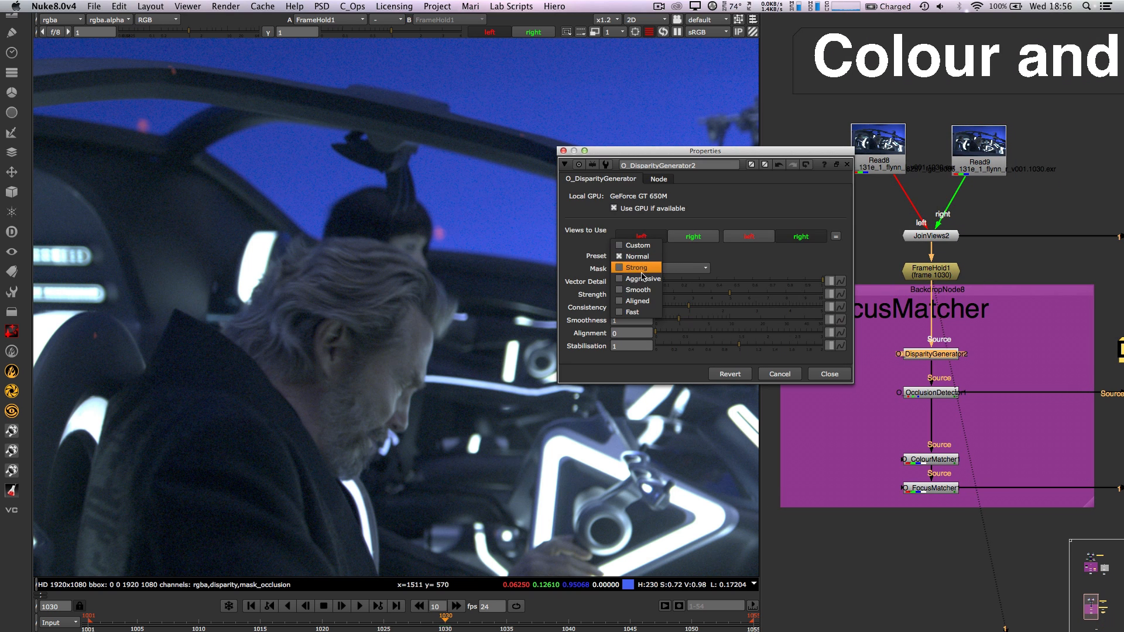
{"action": "left_click", "coordinate": [829, 374]}
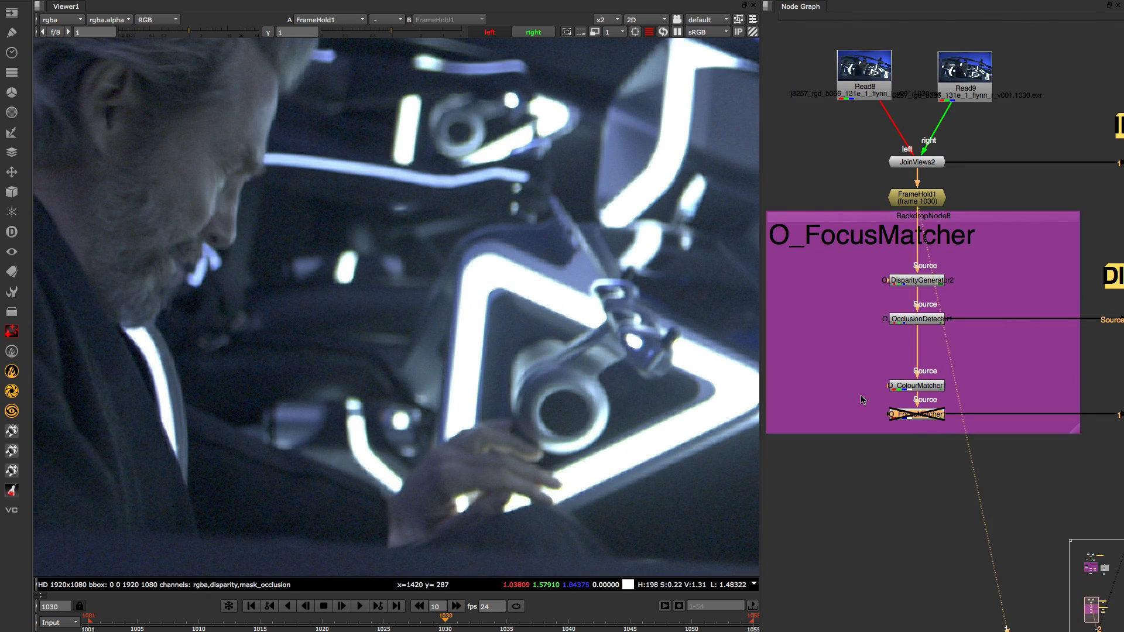
- Enable O_FocusMatcher1 and set its mode to Reconstruct Edges
{"action": "left_click", "coordinate": [916, 413]}
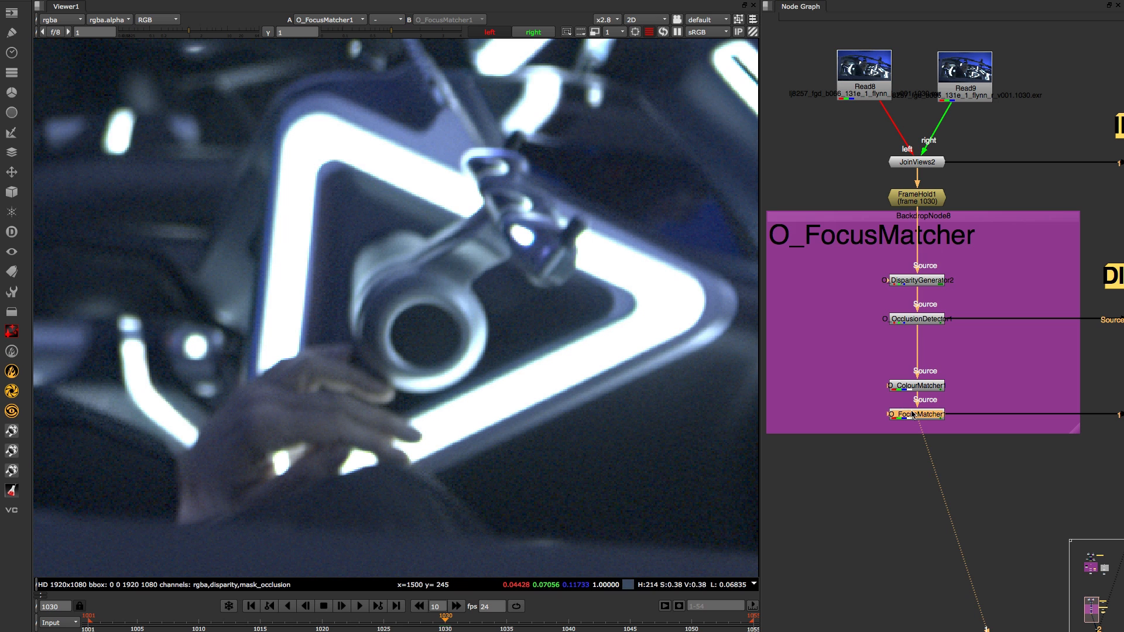
{"action": "double_click", "coordinate": [915, 414]}
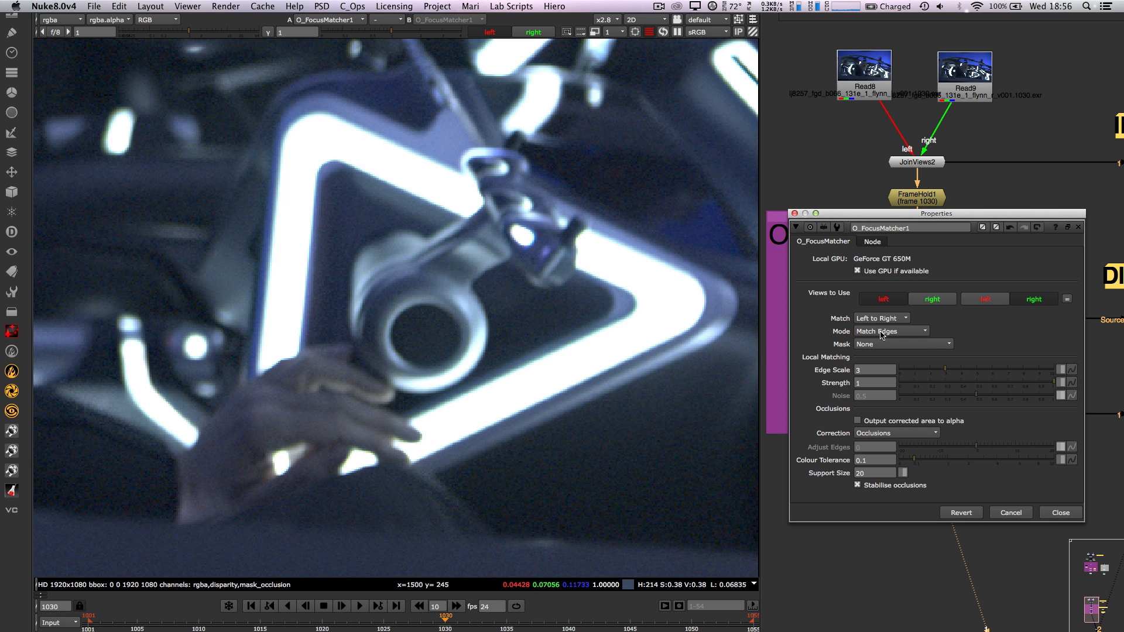
{"action": "left_click", "coordinate": [889, 330]}
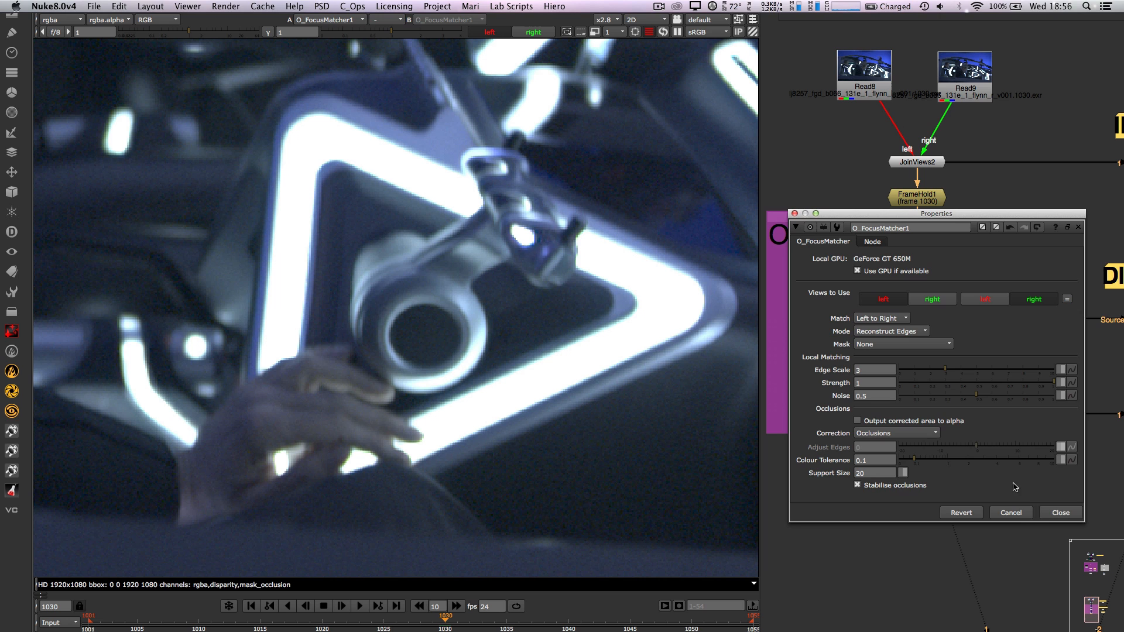
{"action": "left_click", "coordinate": [1061, 513]}
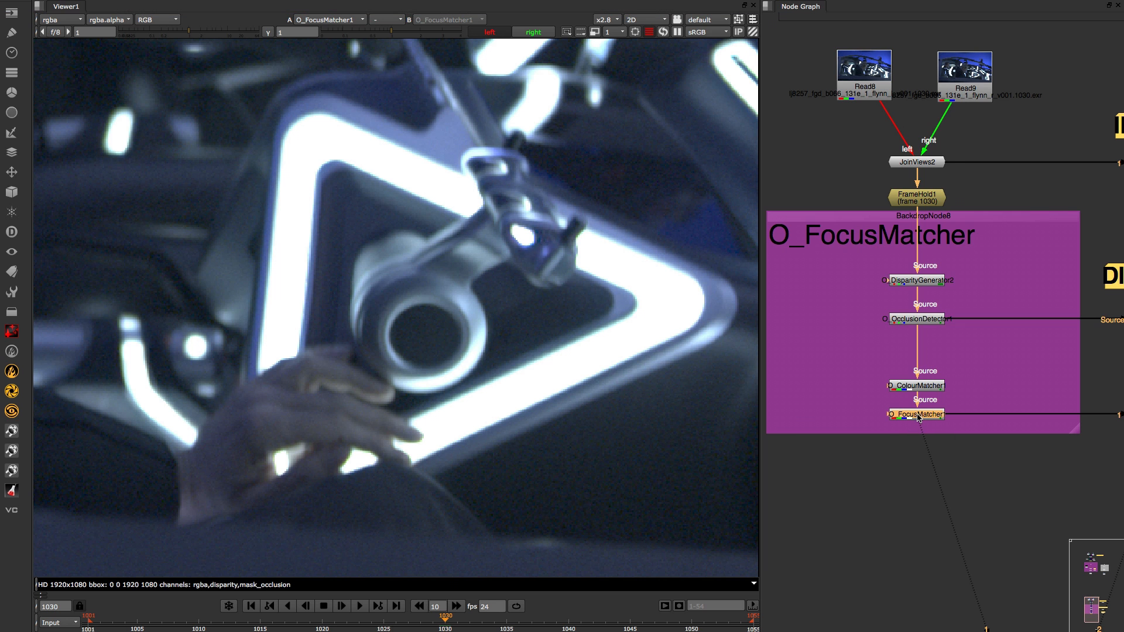
{"action": "mouse_move", "coordinate": [560, 315]}
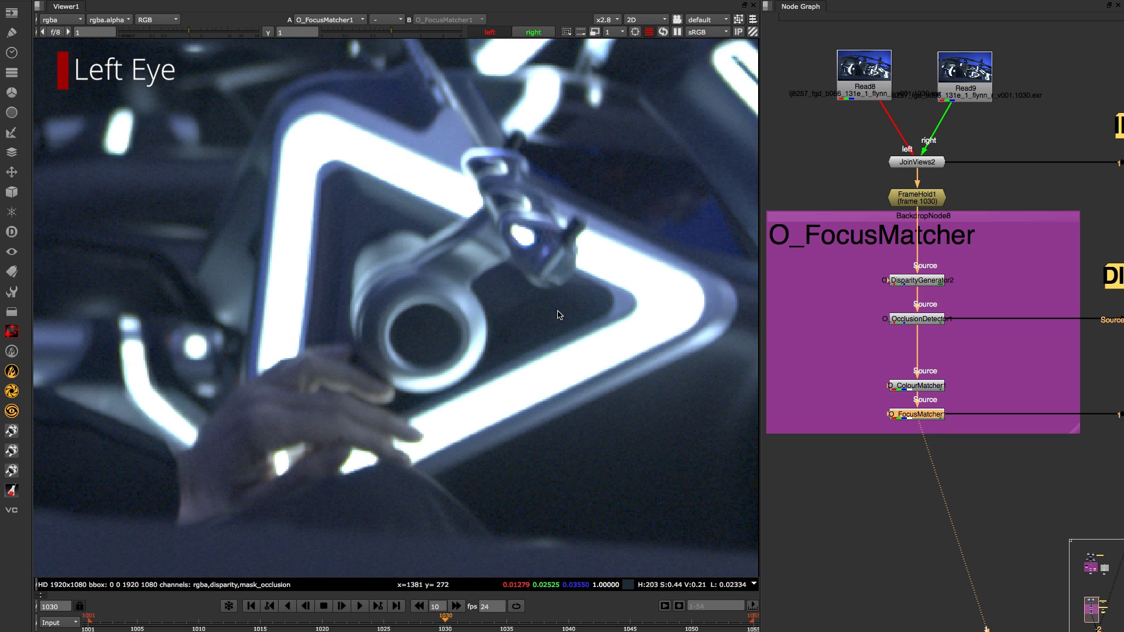
- Switch the viewer to the right eye to compare the focus-matched eyes
{"action": "left_click", "coordinate": [534, 31]}
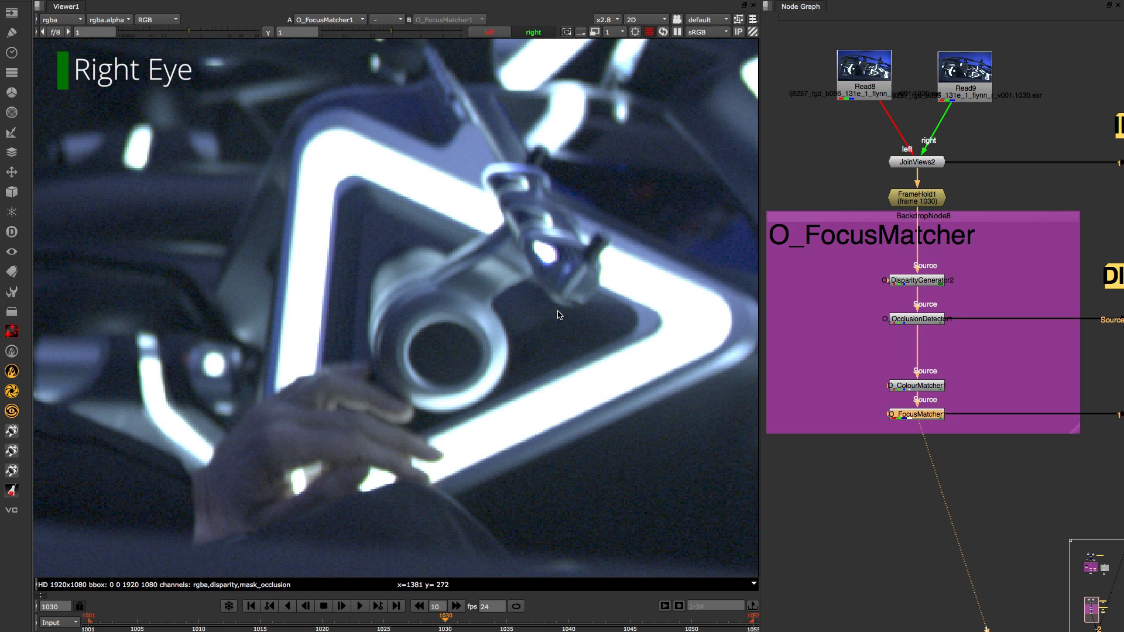